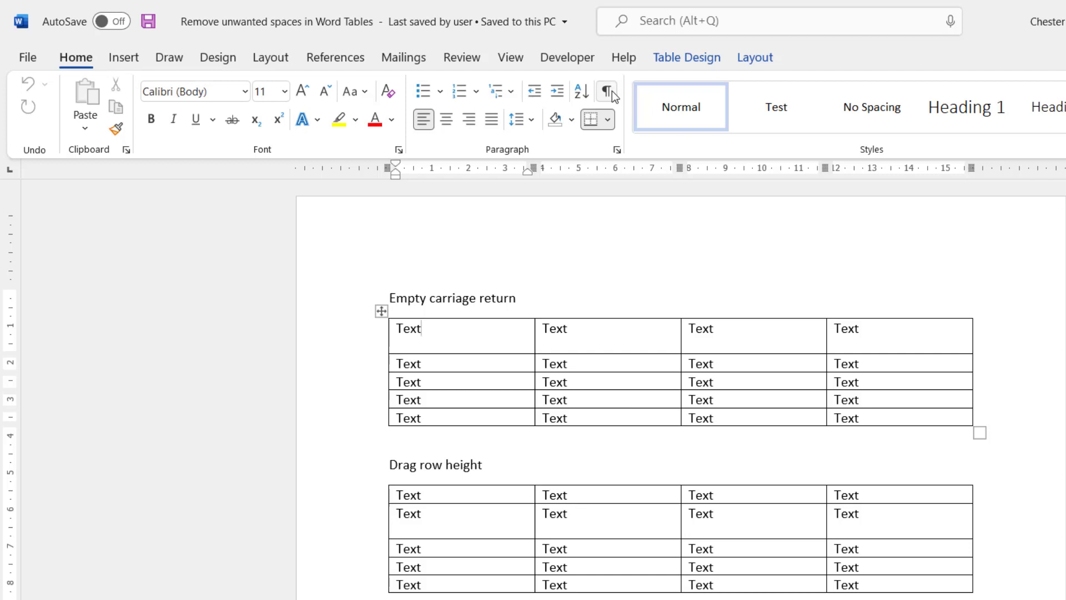
# - Show formatting marks and target the stray paragraph mark in the Empty carriage return table's first cell
pyautogui.click(606, 90)
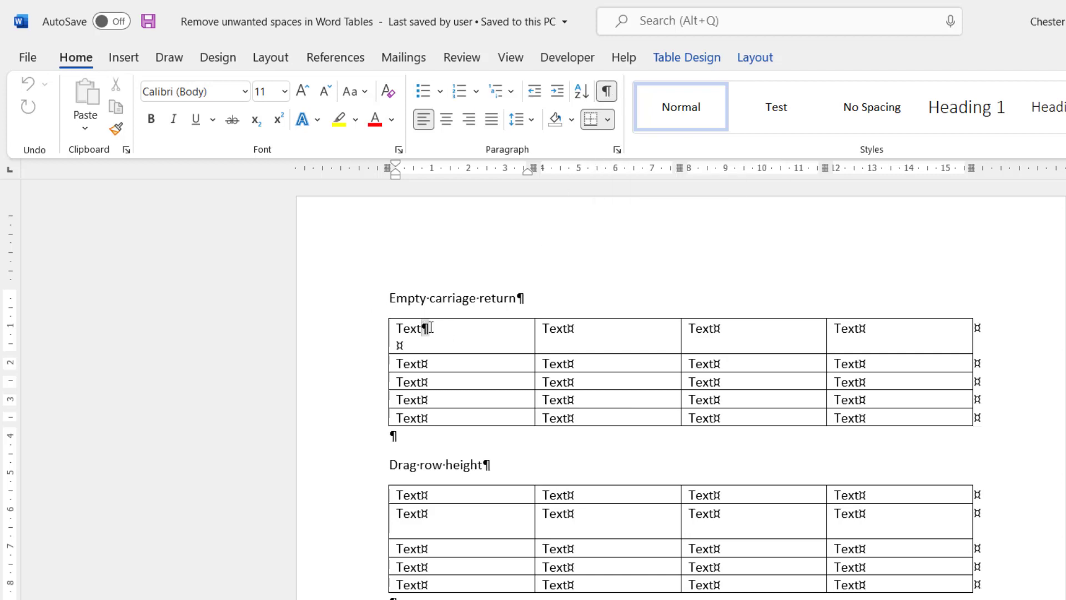
pyautogui.rightClick(407, 343)
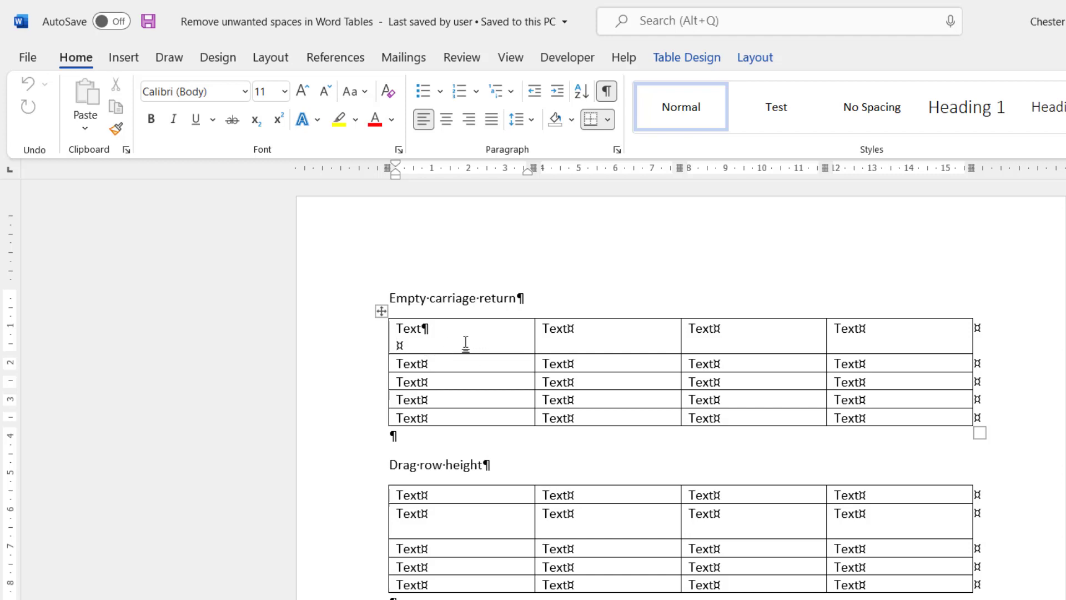
pyautogui.moveTo(461, 343)
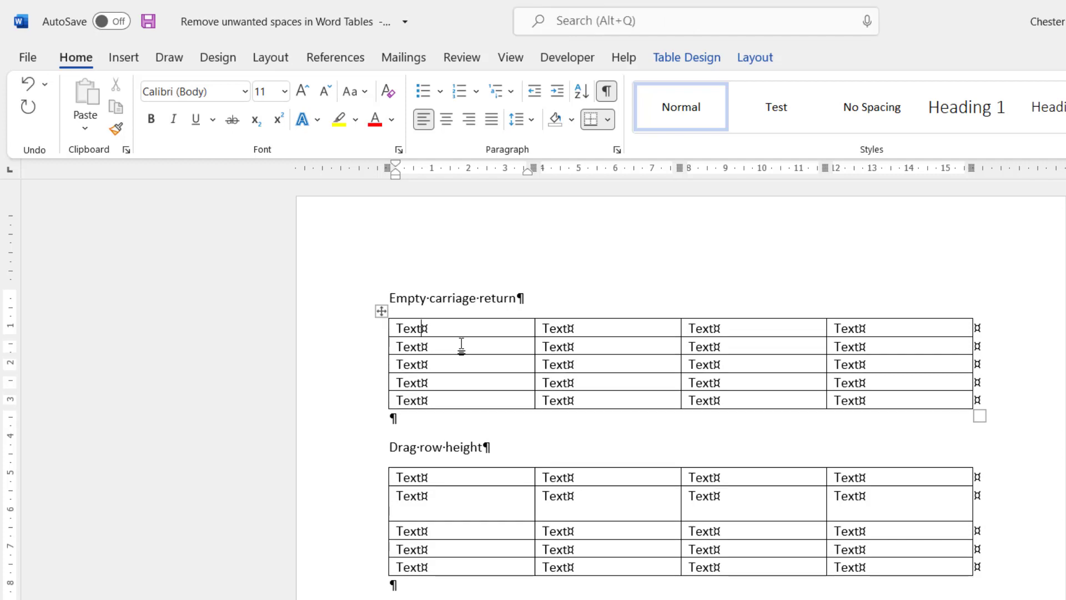
pyautogui.moveTo(461, 469)
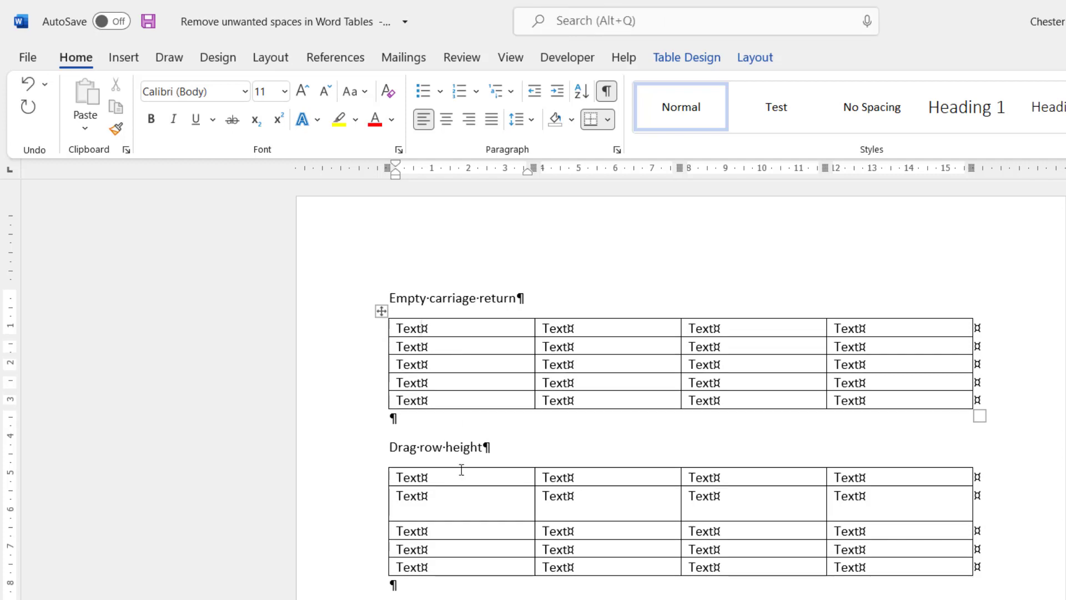
# - Scroll down to the Drag row height table to reach its oversized second row
pyautogui.scroll(-3)
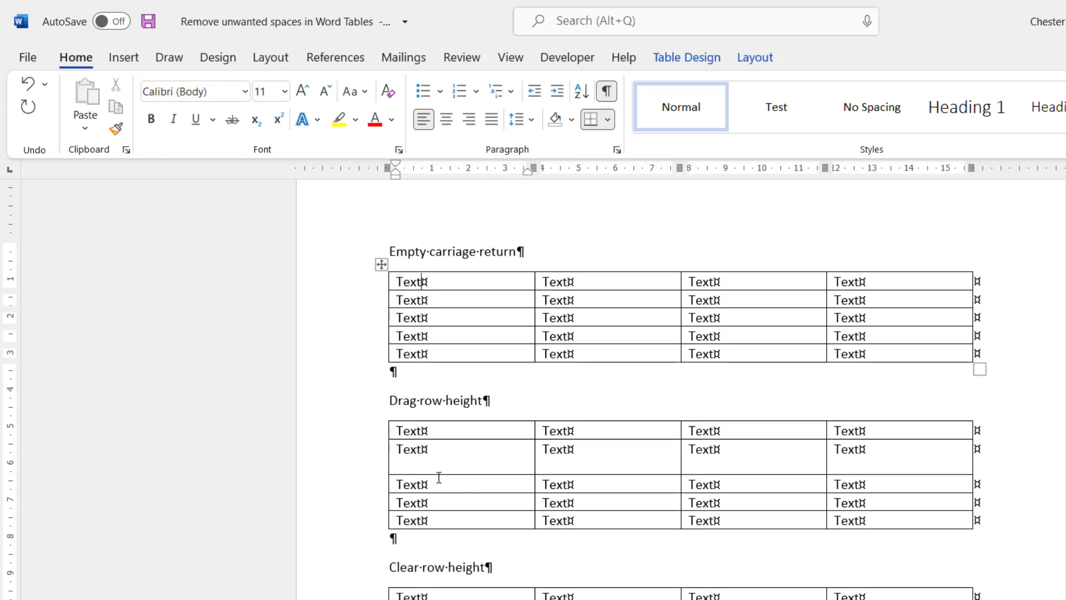
pyautogui.moveTo(429, 472)
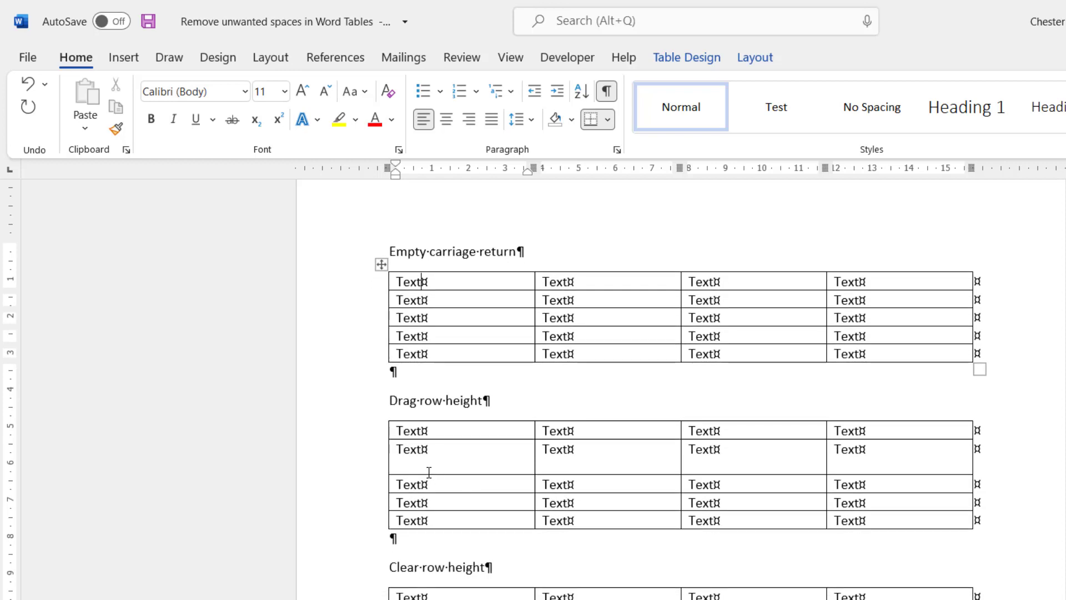
pyautogui.moveTo(484, 448)
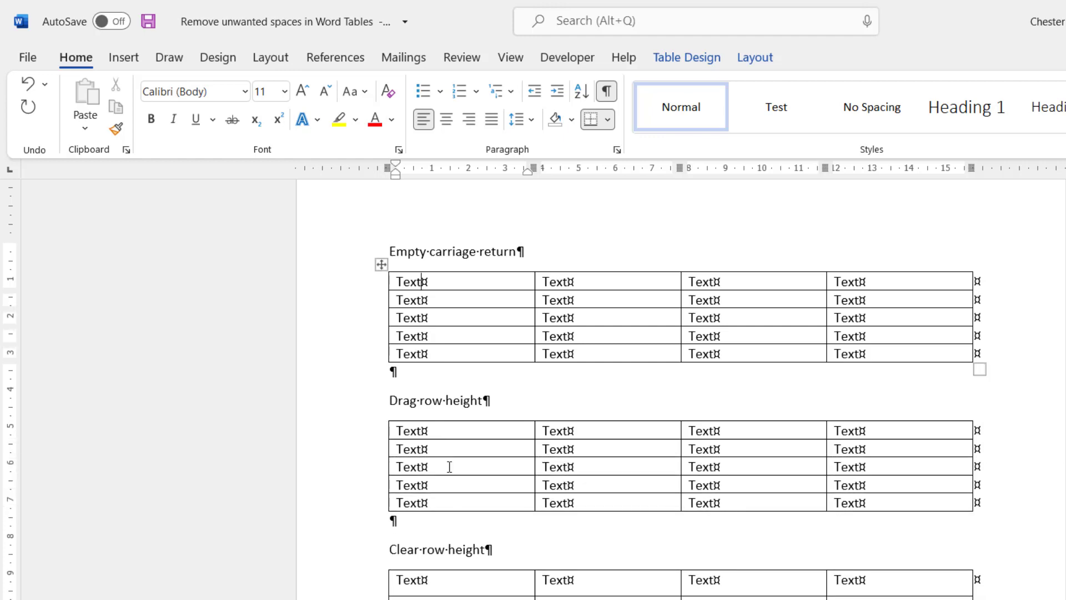
# - Uncheck Specify height on the Row tab for the Clear row height table so rows shrink to fit
pyautogui.scroll(-3)
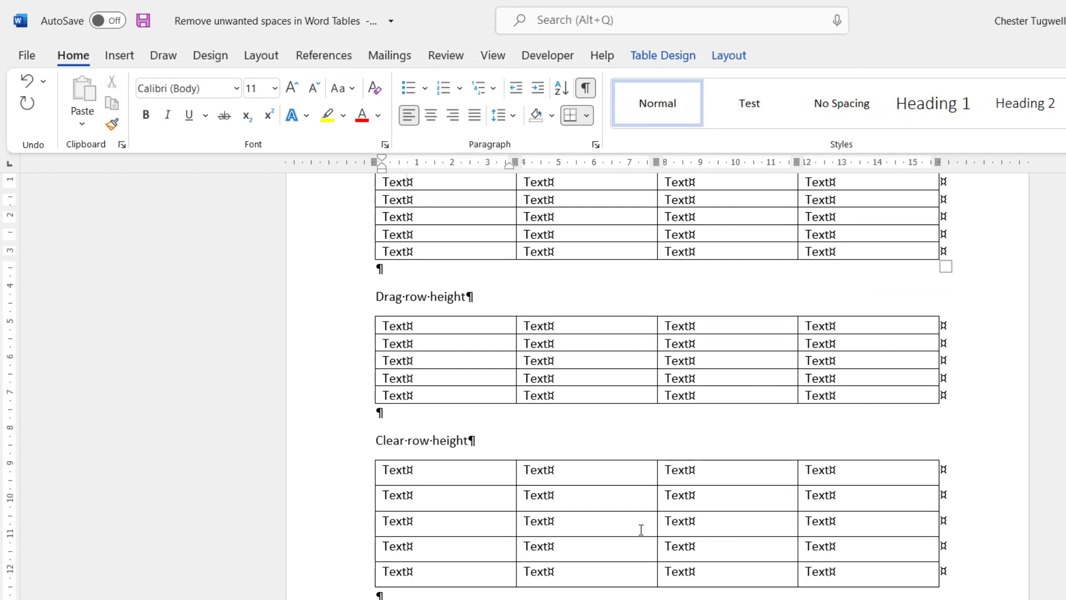
pyautogui.moveTo(787, 559)
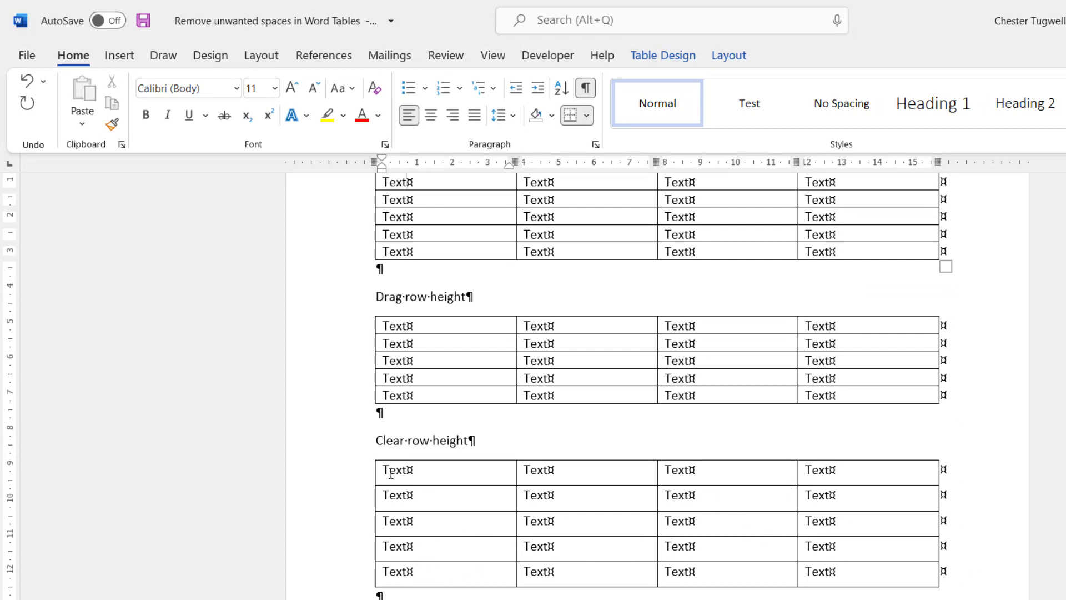
pyautogui.click(367, 454)
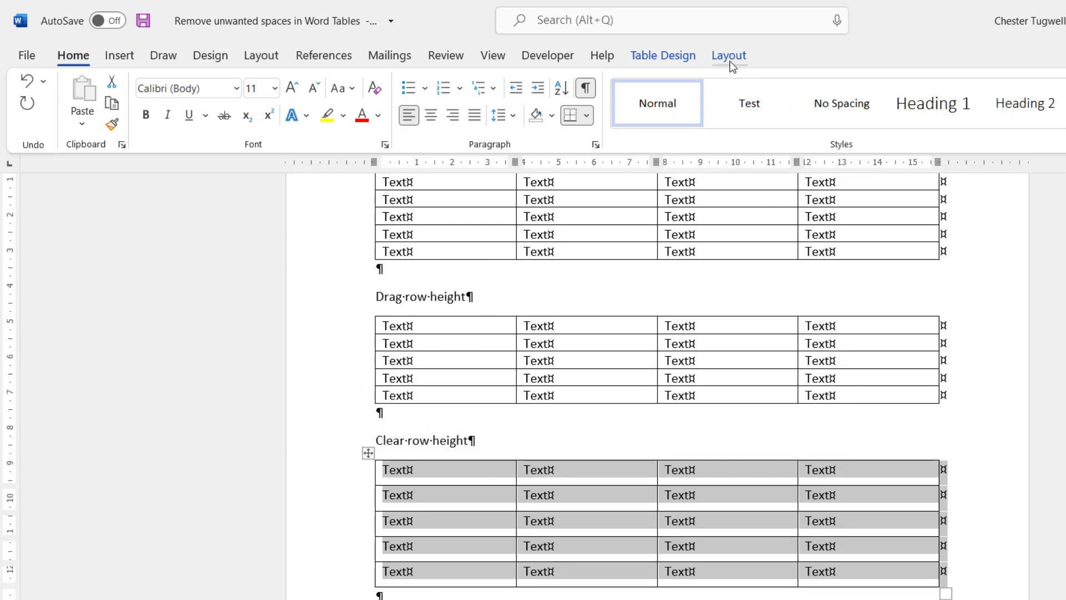
pyautogui.click(728, 56)
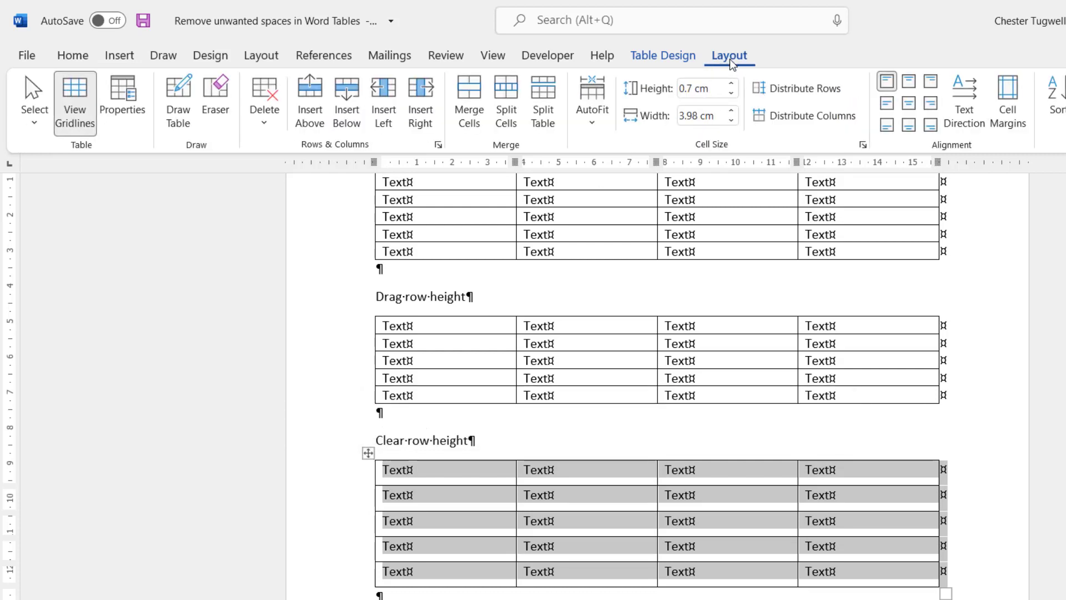
pyautogui.moveTo(715, 152)
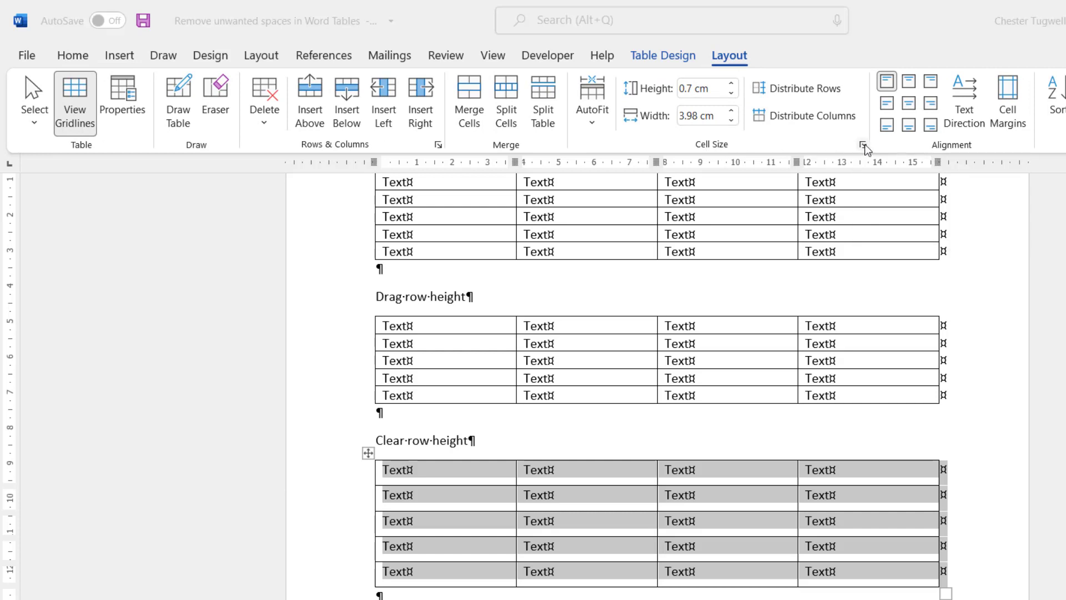
pyautogui.click(864, 145)
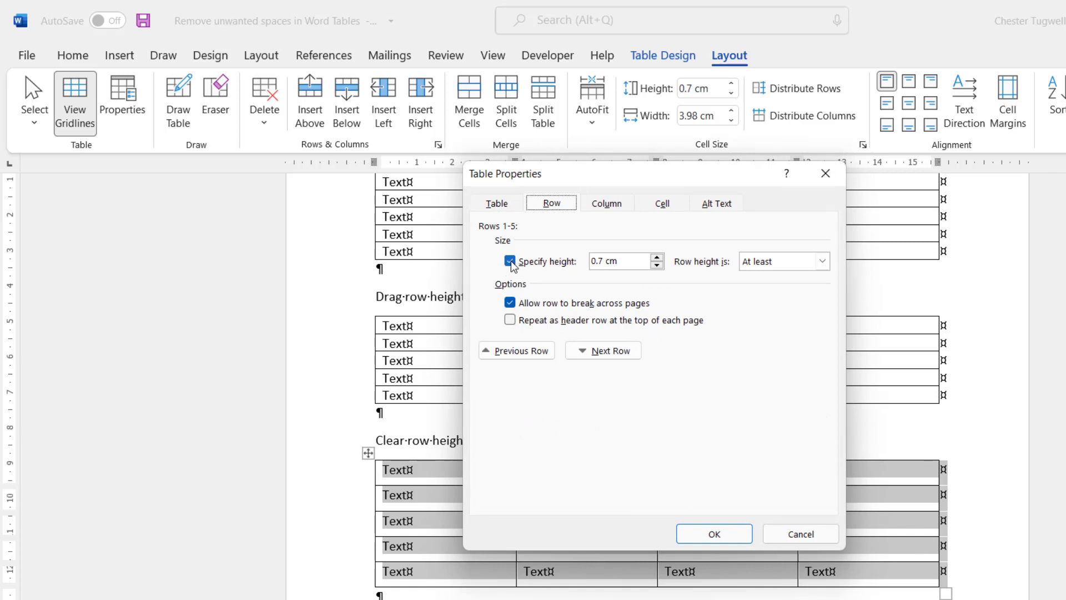
pyautogui.click(510, 261)
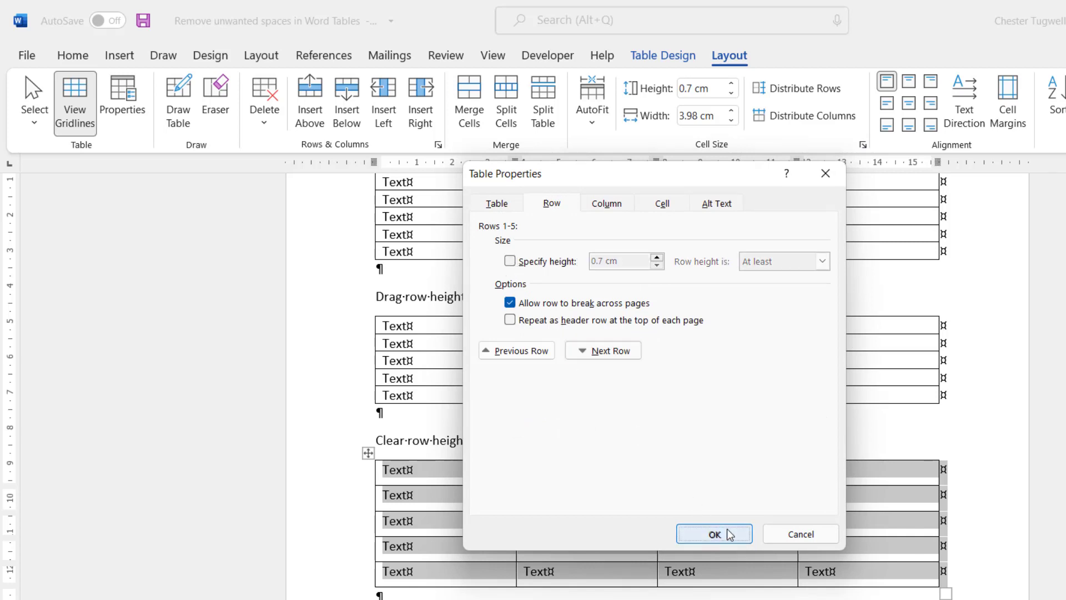
pyautogui.click(714, 534)
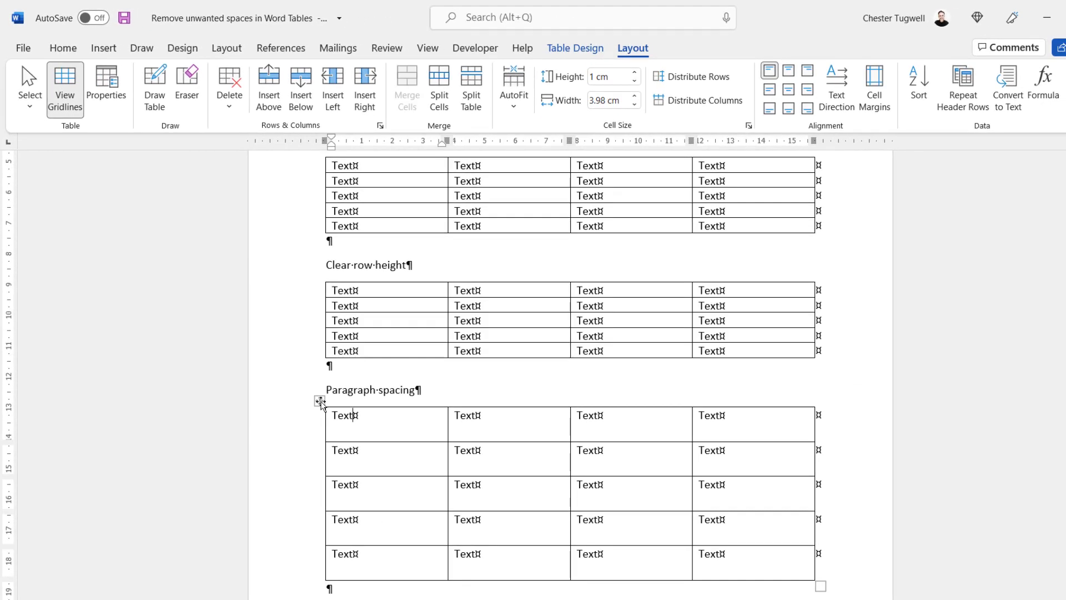
# - Set Spacing After to 0 for all text in the Paragraph spacing table
pyautogui.click(320, 401)
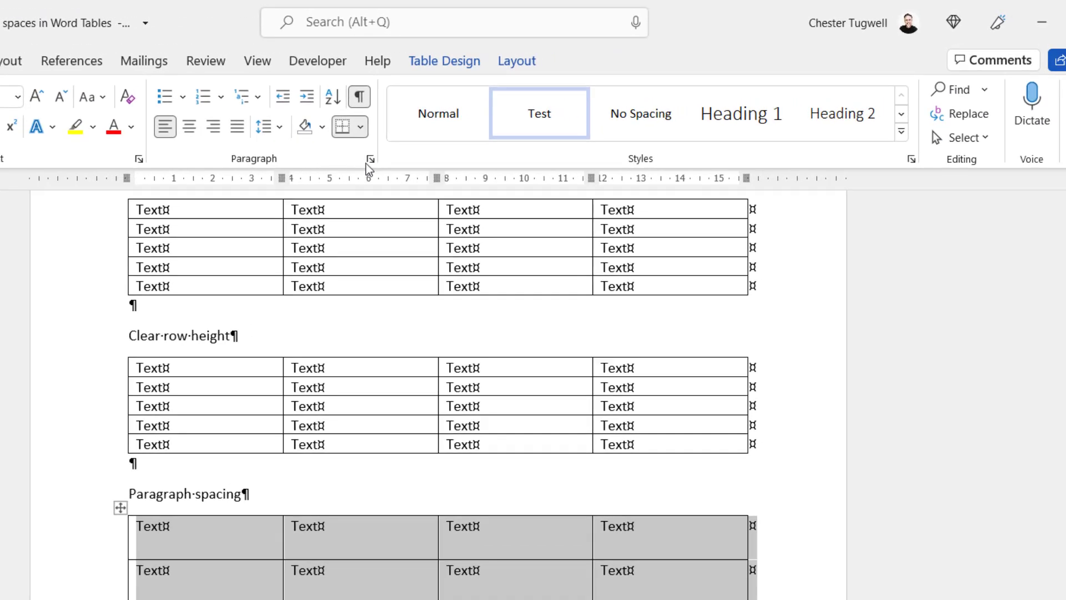
pyautogui.click(370, 159)
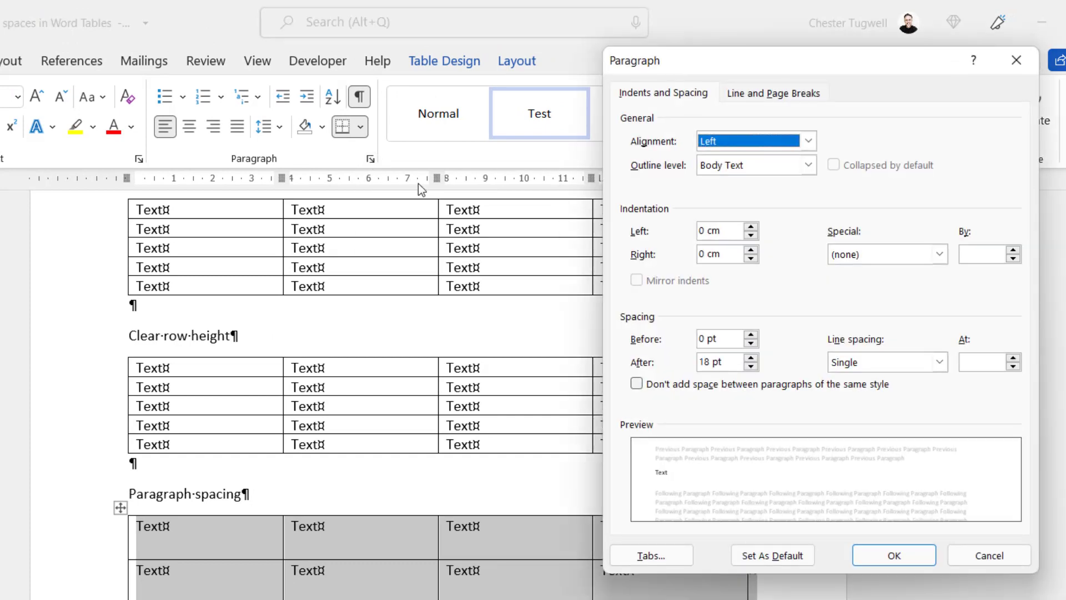
pyautogui.moveTo(698, 365)
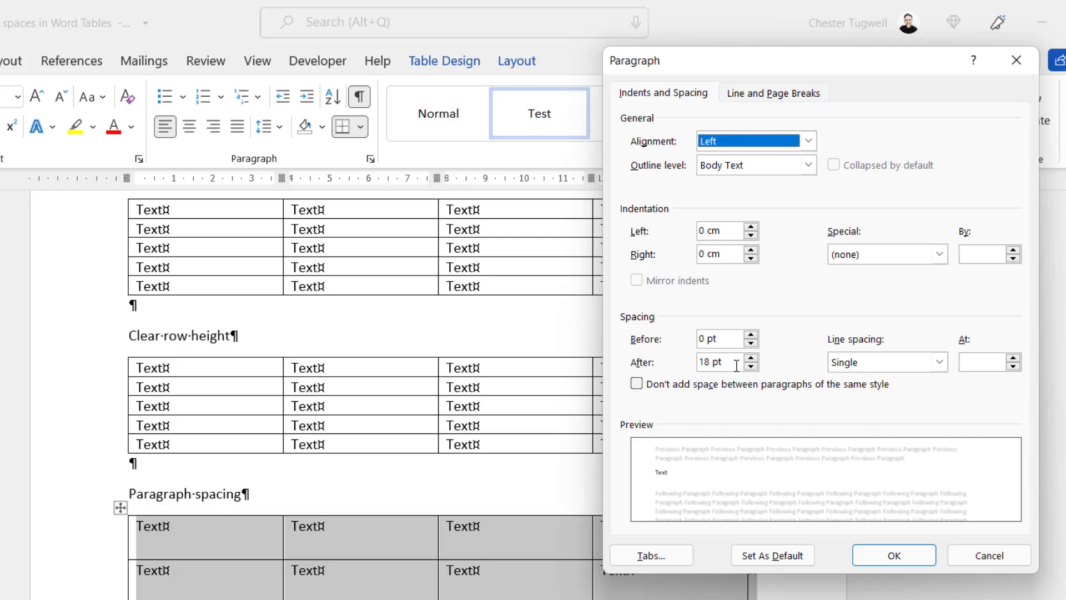
pyautogui.write('0')
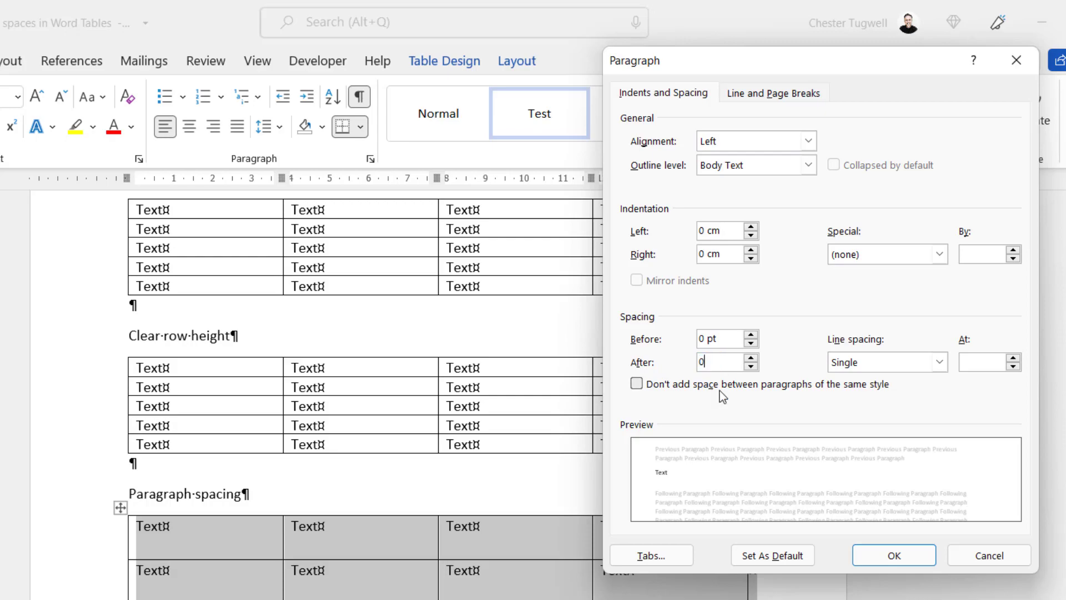
pyautogui.click(893, 556)
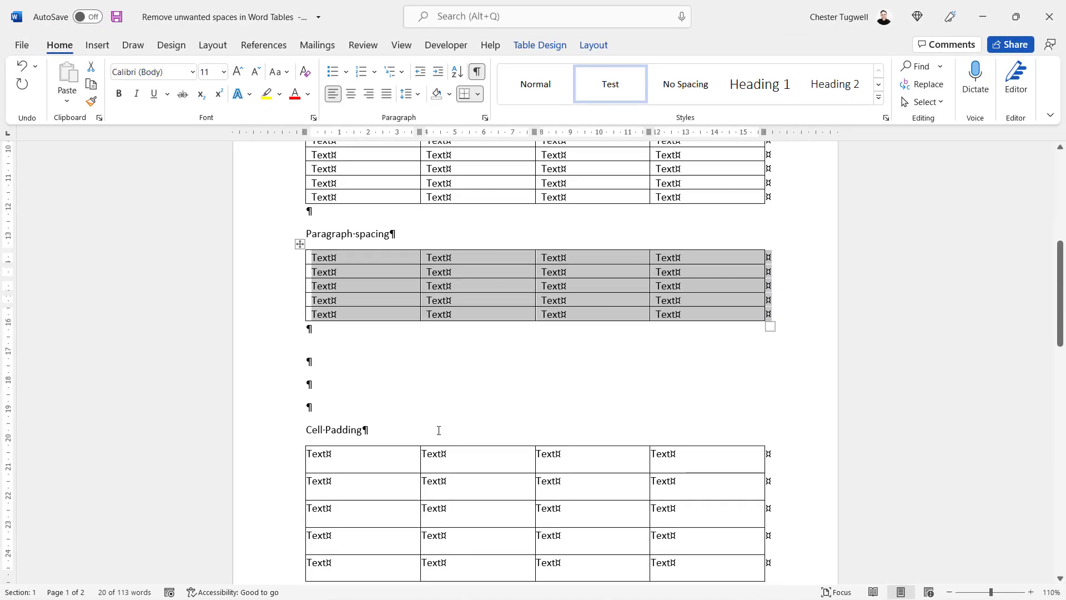
# - Set the Cell Padding table's default top and bottom cell margins to 0 in Table Options
pyautogui.scroll(-3)
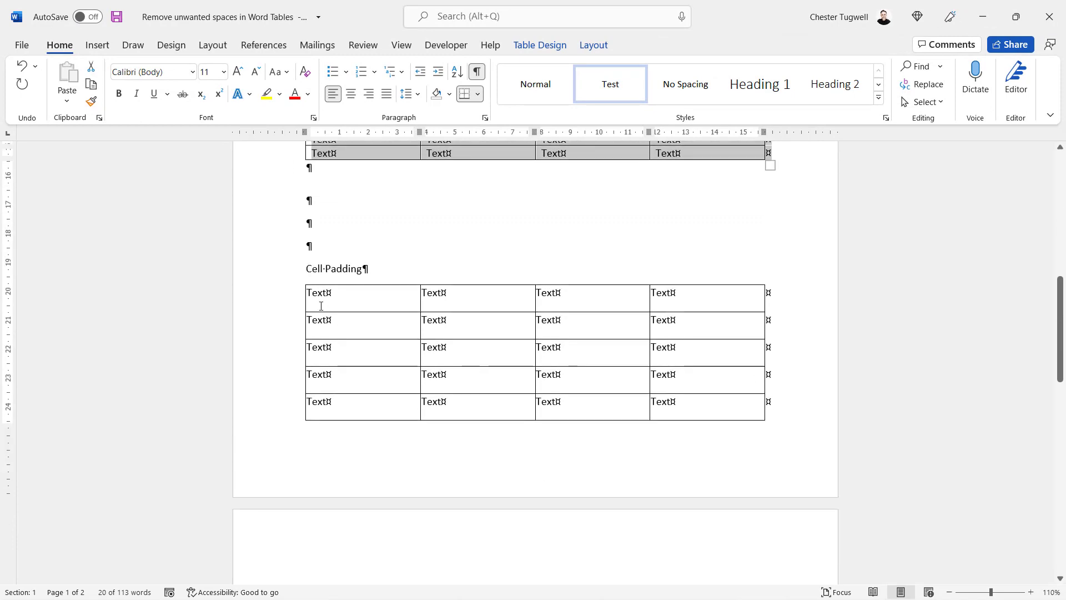
pyautogui.moveTo(332, 297)
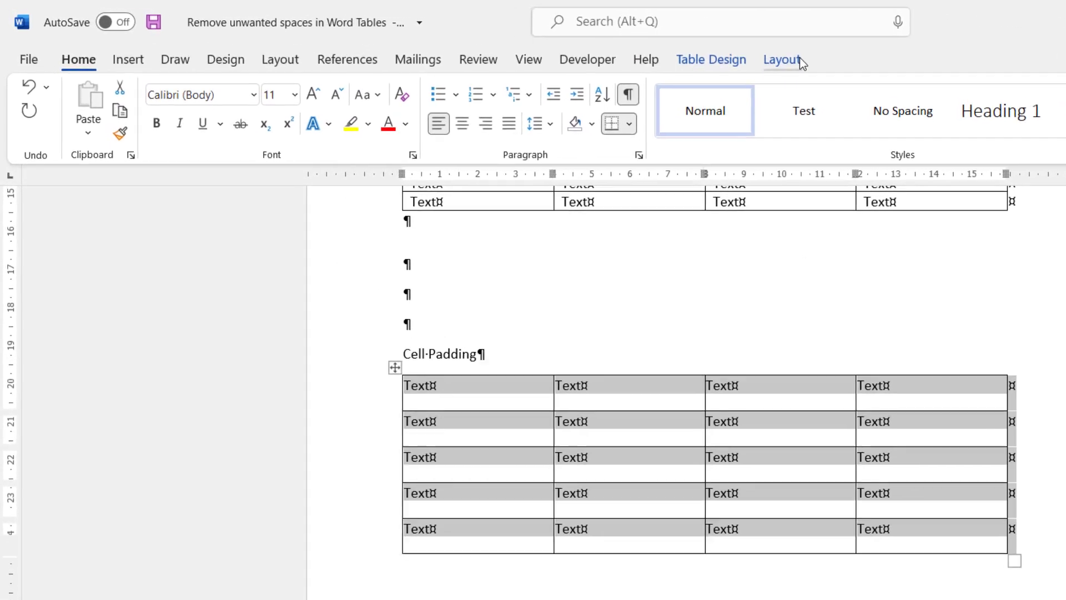
pyautogui.click(783, 60)
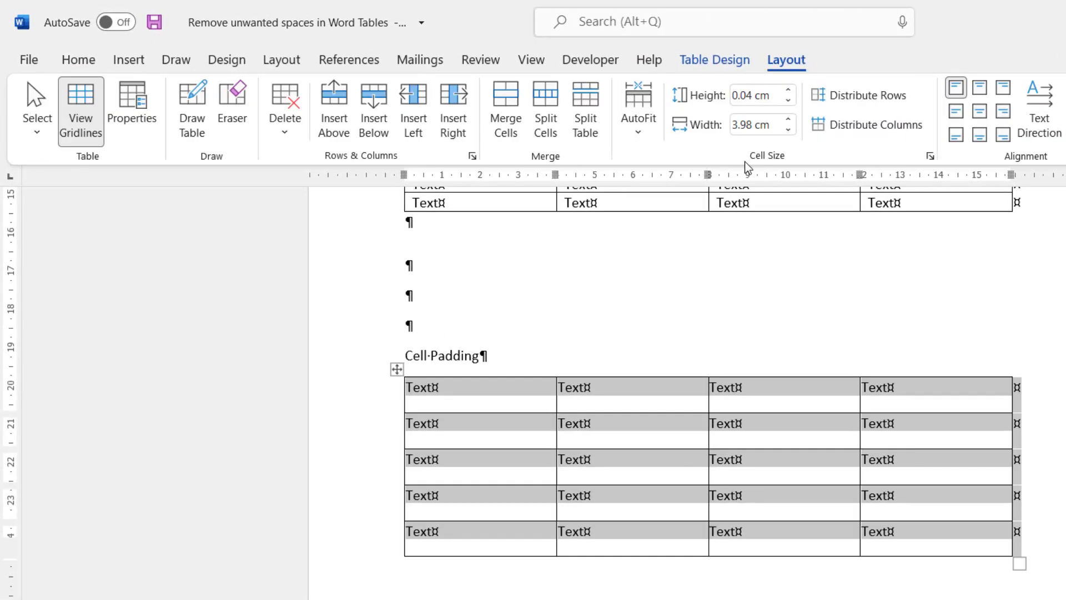
pyautogui.click(930, 156)
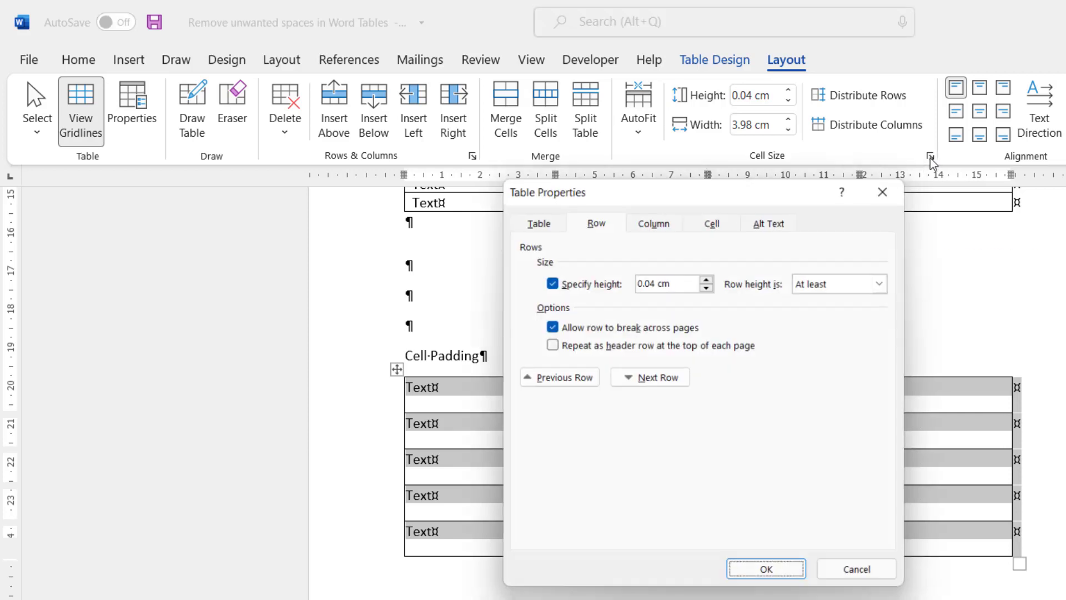
pyautogui.click(536, 222)
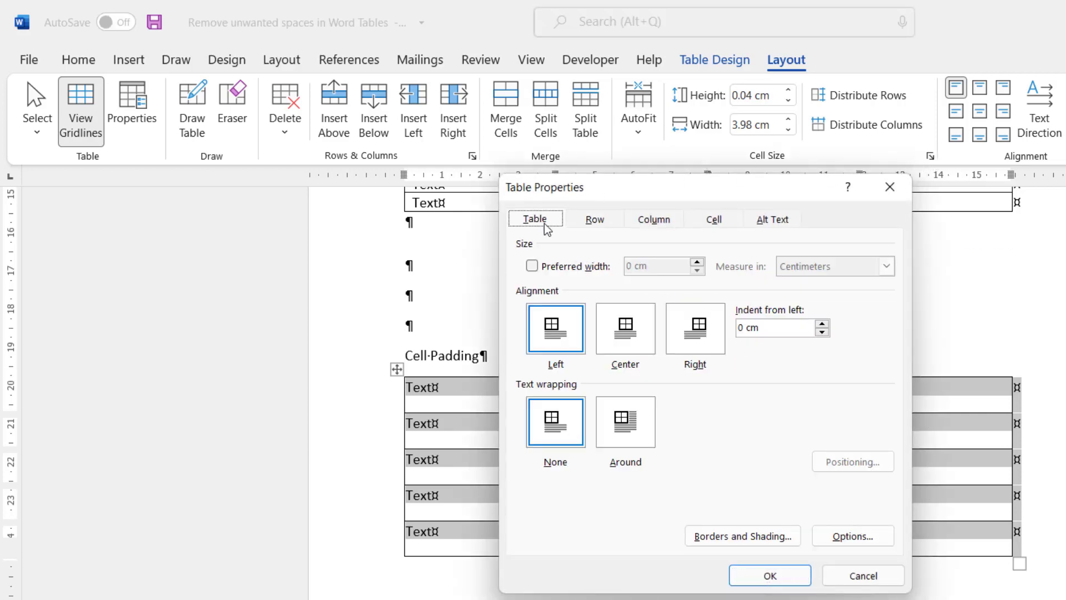
pyautogui.click(852, 535)
pyautogui.write('0')
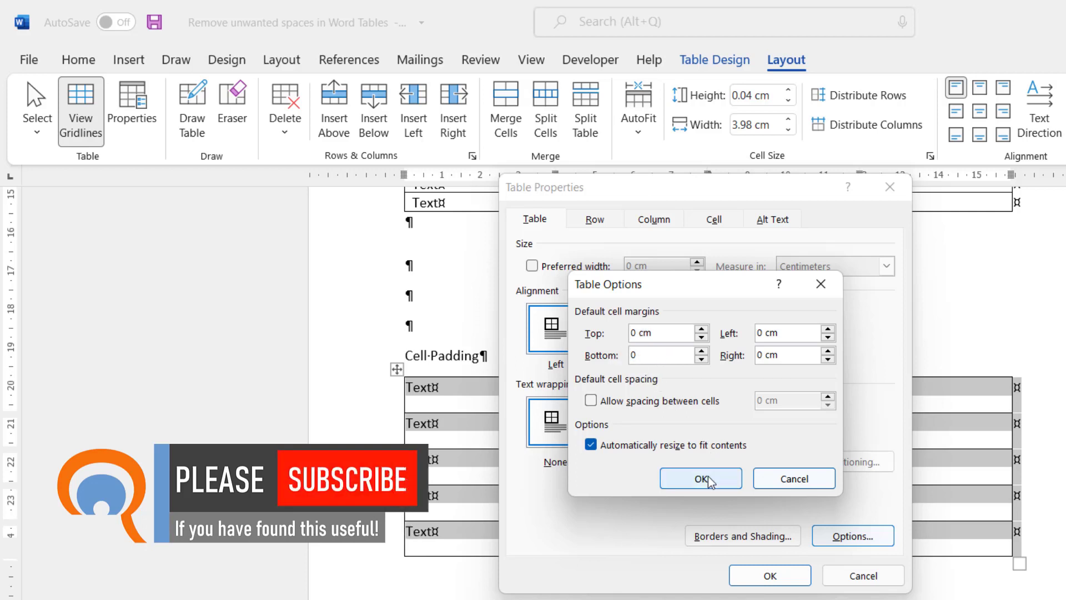
pyautogui.click(700, 478)
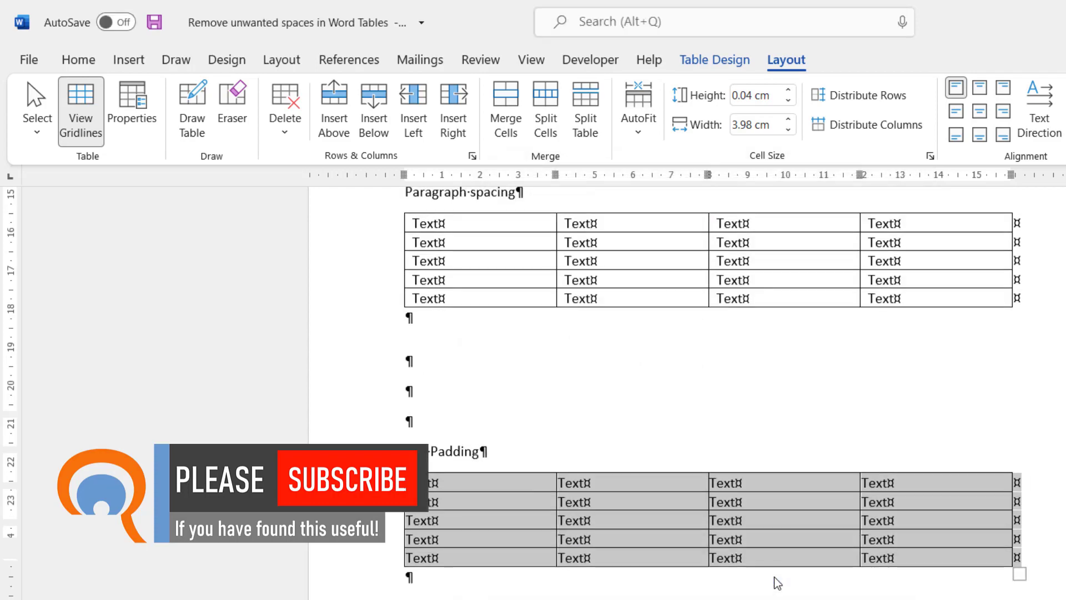